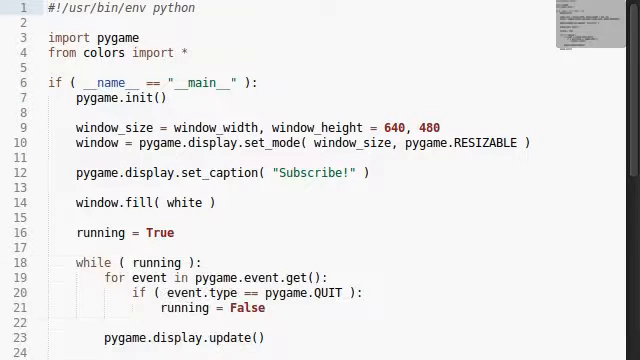
Scroll the script down to the blank lines between the window fill and the running flag
{"action": "scroll", "scroll_direction": "down", "scroll_amount": 3}
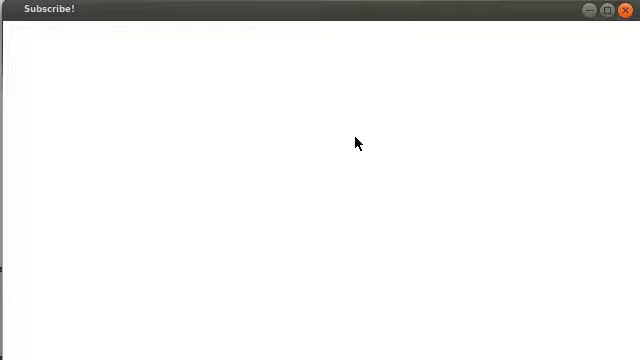
{"action": "mouse_move", "coordinate": [294, 225]}
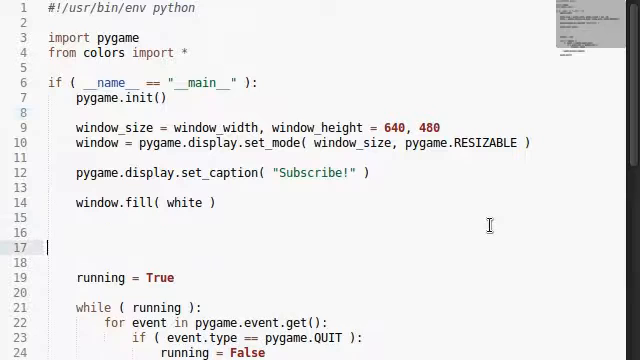
Type clock = pygame.time.Clock on a new line above running = True
{"action": "type", "text": "clock"}
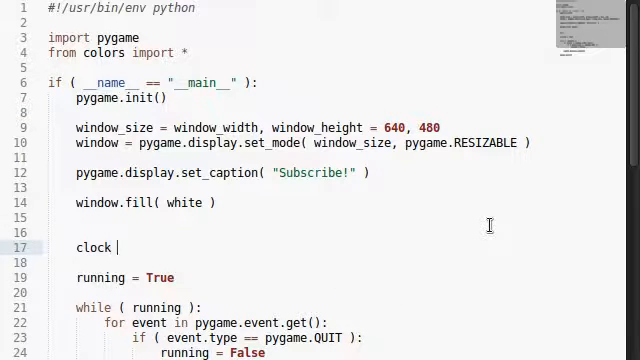
{"action": "type", "text": "="}
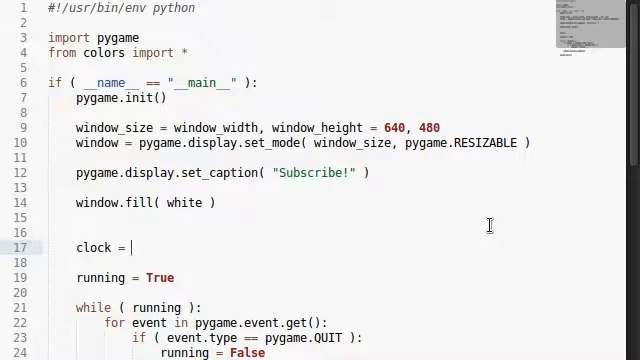
{"action": "type", "text": "pygame.time."}
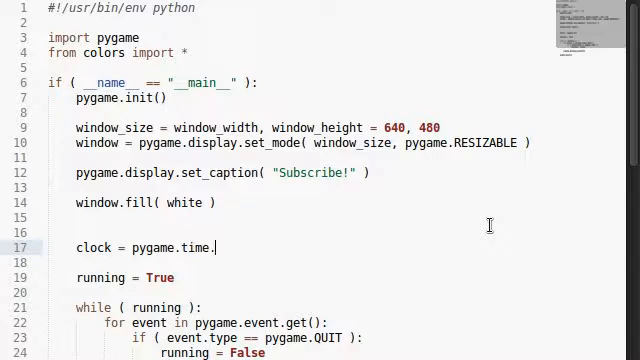
{"action": "type", "text": "Clock"}
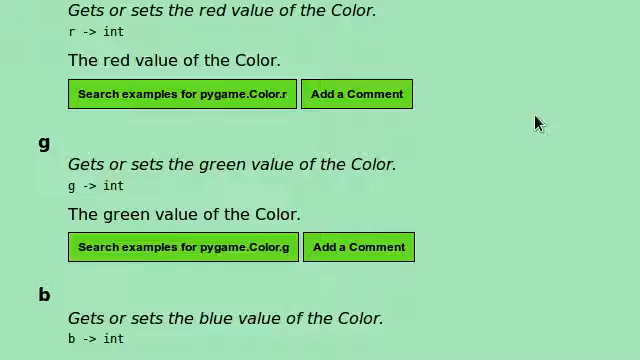
Open the pygame time module reference to read about the Clock tick() method
{"action": "scroll", "scroll_direction": "up", "scroll_amount": 3}
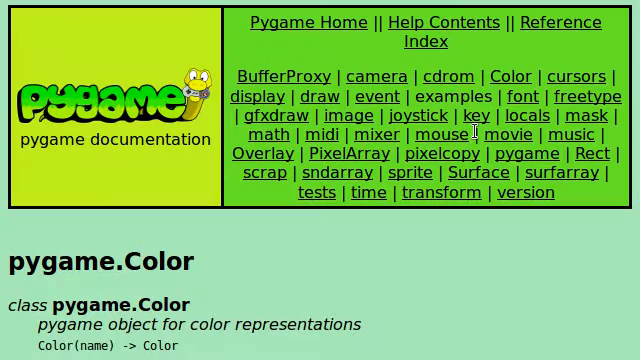
{"action": "left_click", "coordinate": [368, 146]}
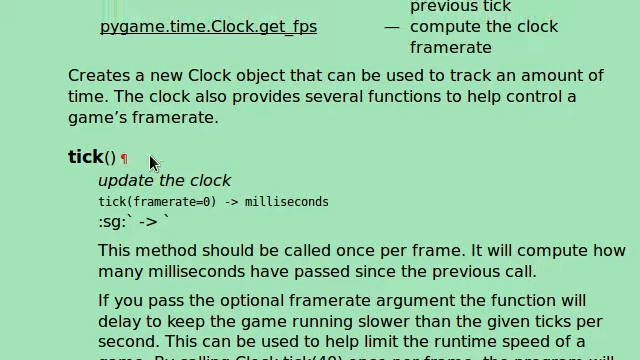
{"action": "scroll", "scroll_direction": "down", "scroll_amount": 3}
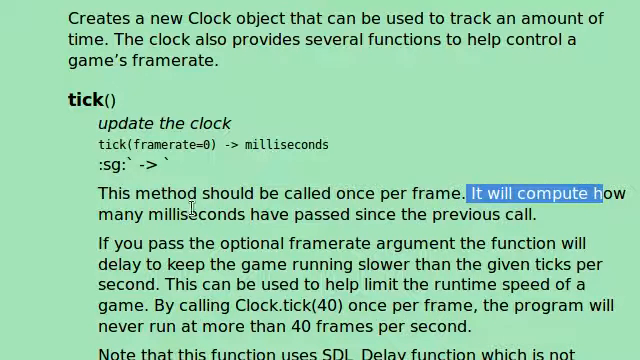
{"action": "double_click", "coordinate": [140, 144]}
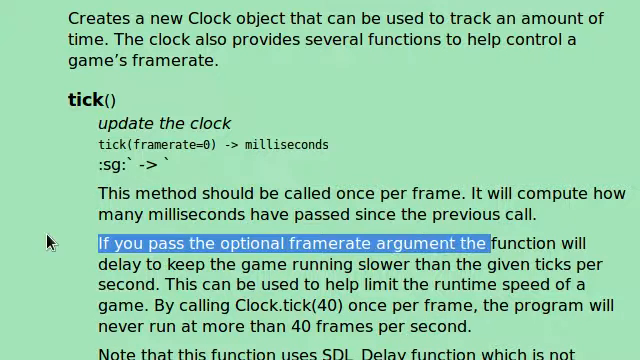
{"action": "mouse_move", "coordinate": [362, 291]}
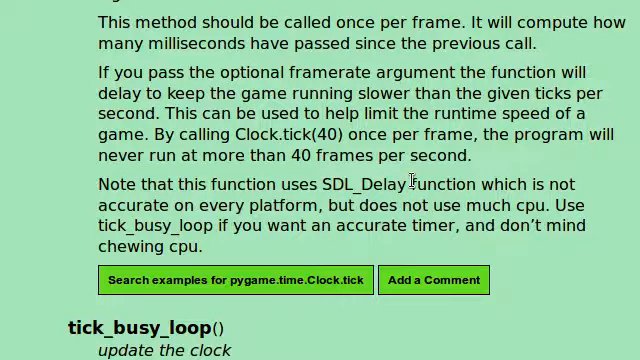
{"action": "scroll", "scroll_direction": "down", "scroll_amount": 3}
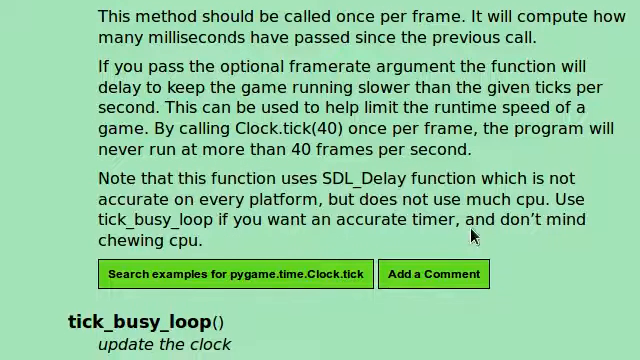
{"action": "scroll", "scroll_direction": "down", "scroll_amount": 3}
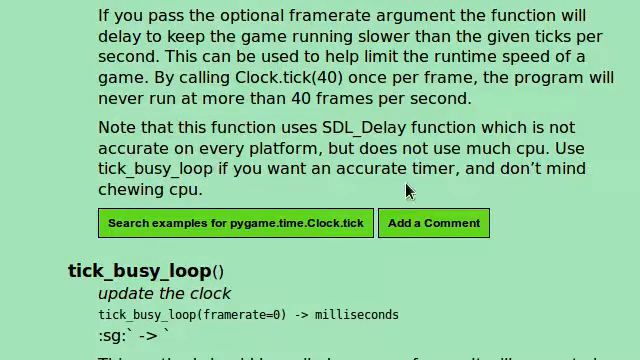
{"action": "scroll", "scroll_direction": "up", "scroll_amount": 3}
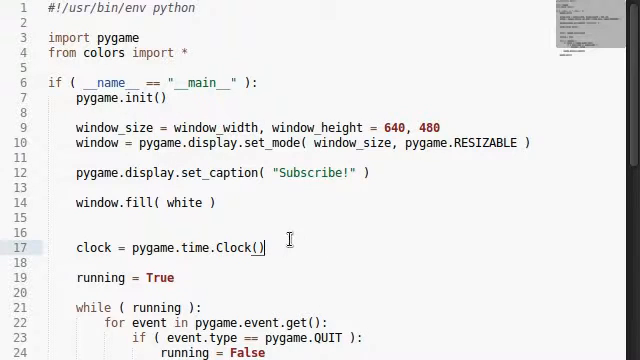
Add frames_per_second = 60 and call clock.tick(frames_per_second) before pygame.display.update()
{"action": "type", "text": "franes_per"}
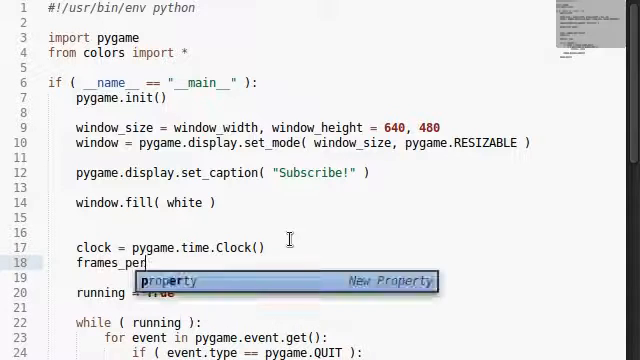
{"action": "type", "text": "secpond = 60"}
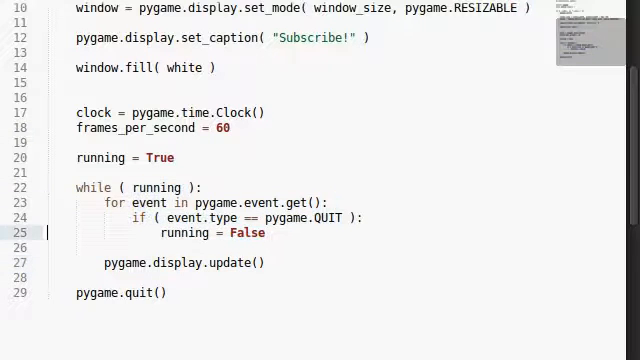
{"action": "key", "text": "enter"}
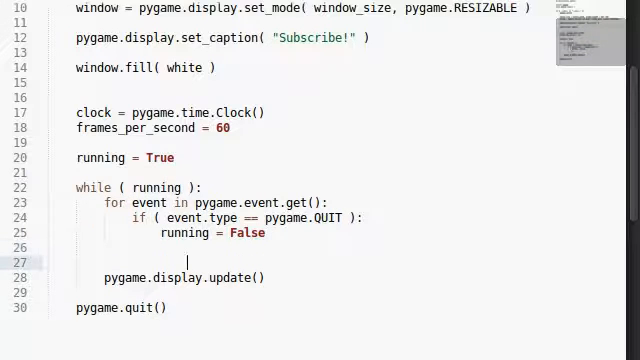
{"action": "type", "text": "clok"}
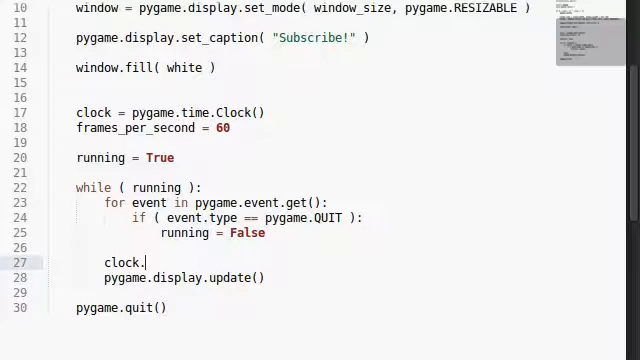
{"action": "type", "text": "tick()"}
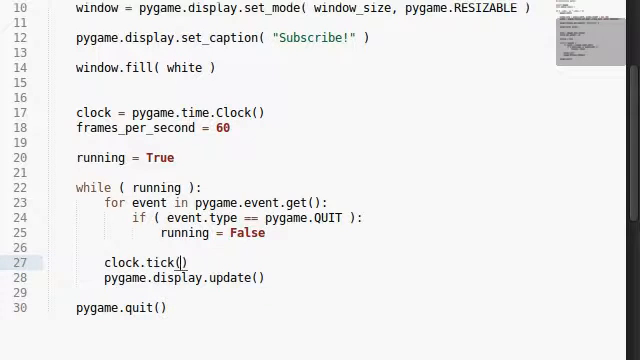
{"action": "type", "text": "frames_pe"}
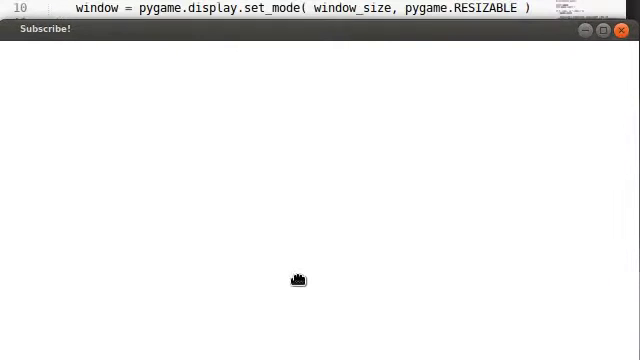
{"action": "mouse_move", "coordinate": [382, 112]}
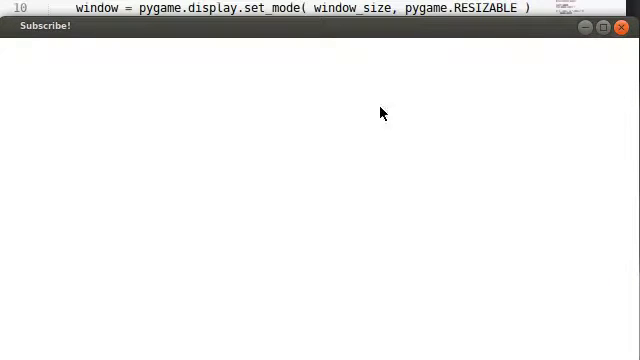